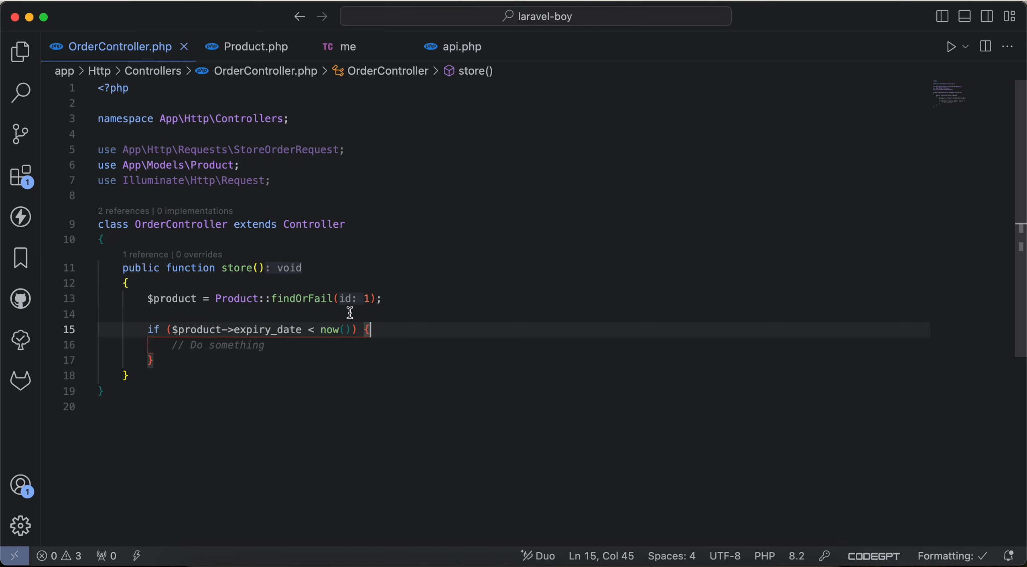
Add dd(123) inside the expiry check of store() and switch to the API request to test it
double_click(237, 298)
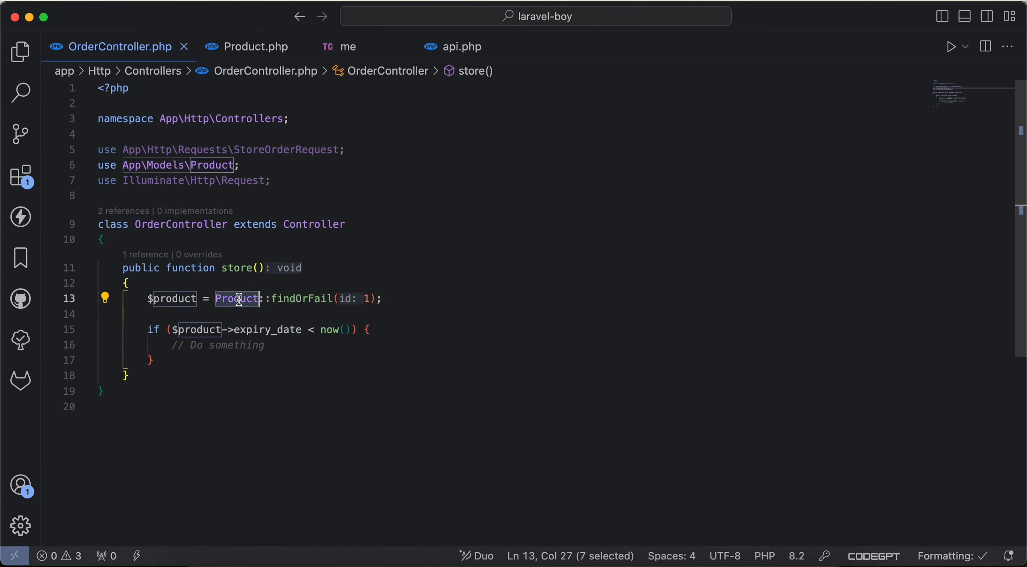
double_click(269, 329)
type("dd(123);")
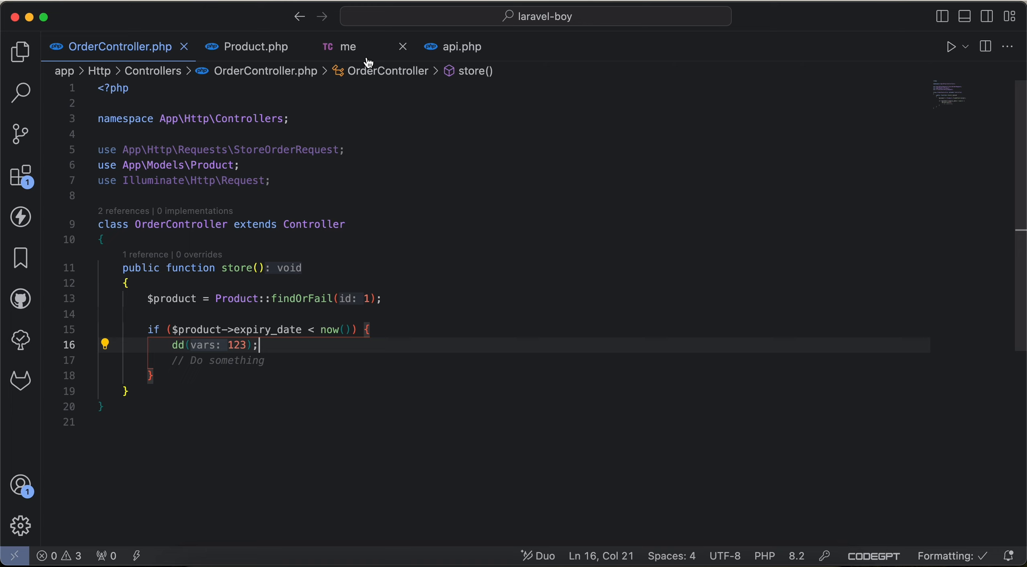
left_click(347, 47)
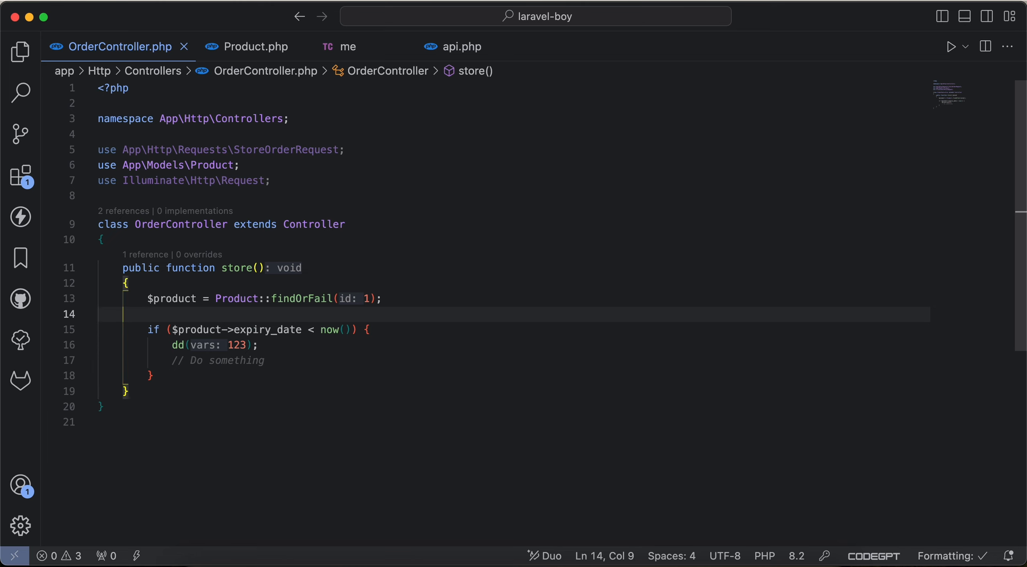
Define $expiryDate = Carbon::parse($product->expiry_date) above the if, importing Carbon\Carbon
key("enter")
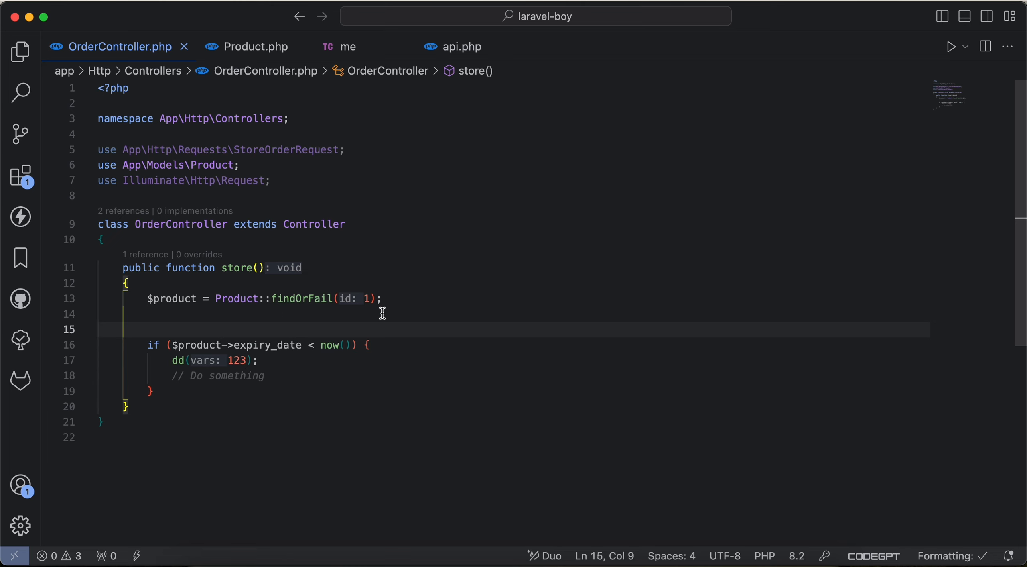
type("$ex")
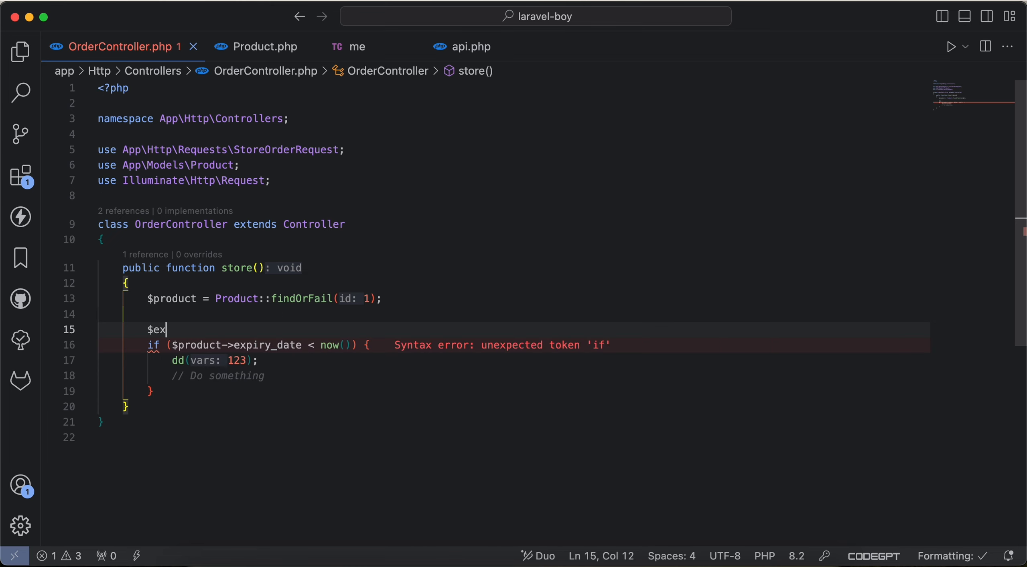
type("piryDate = Car")
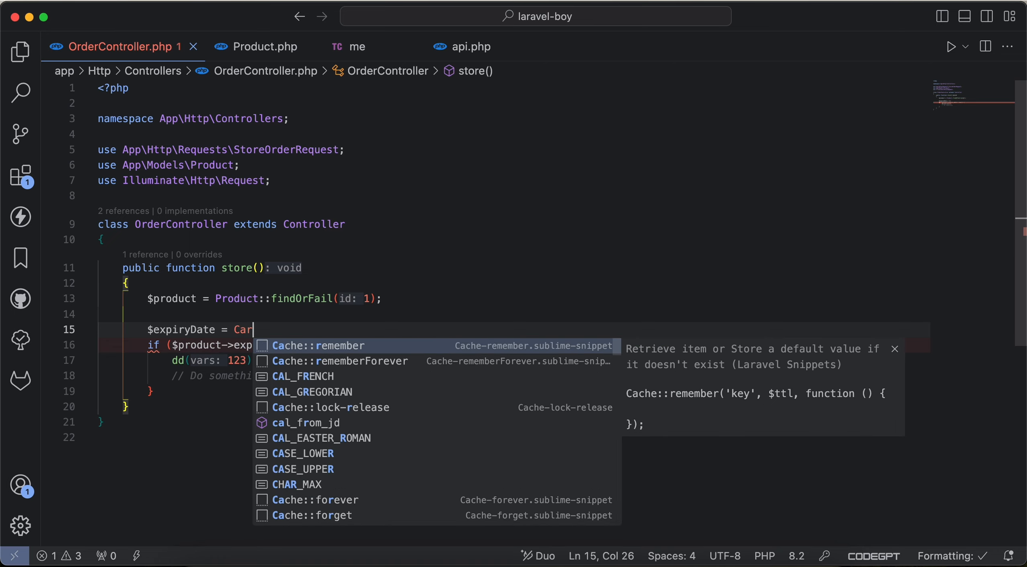
type("bon::pa")
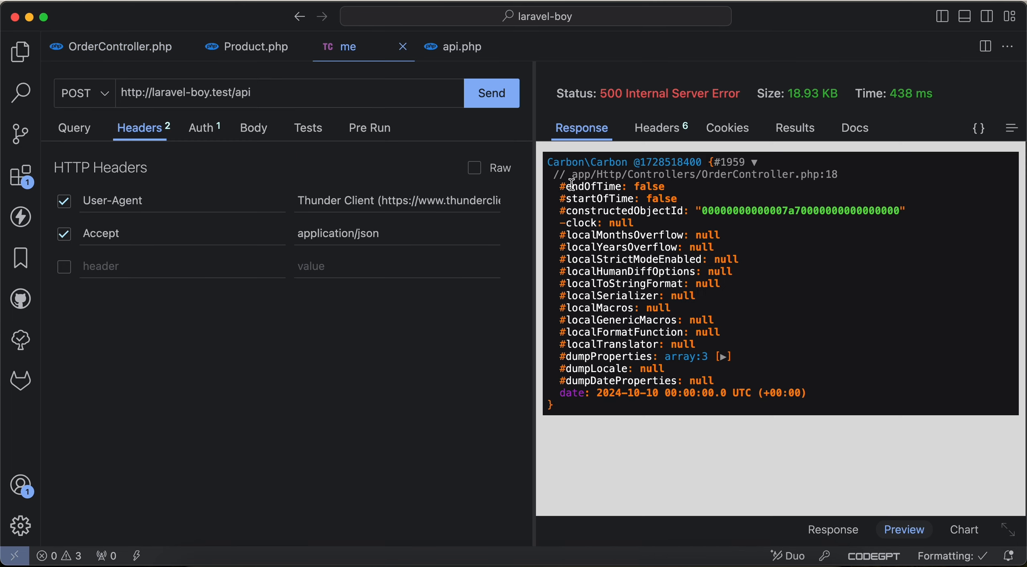
left_click(118, 46)
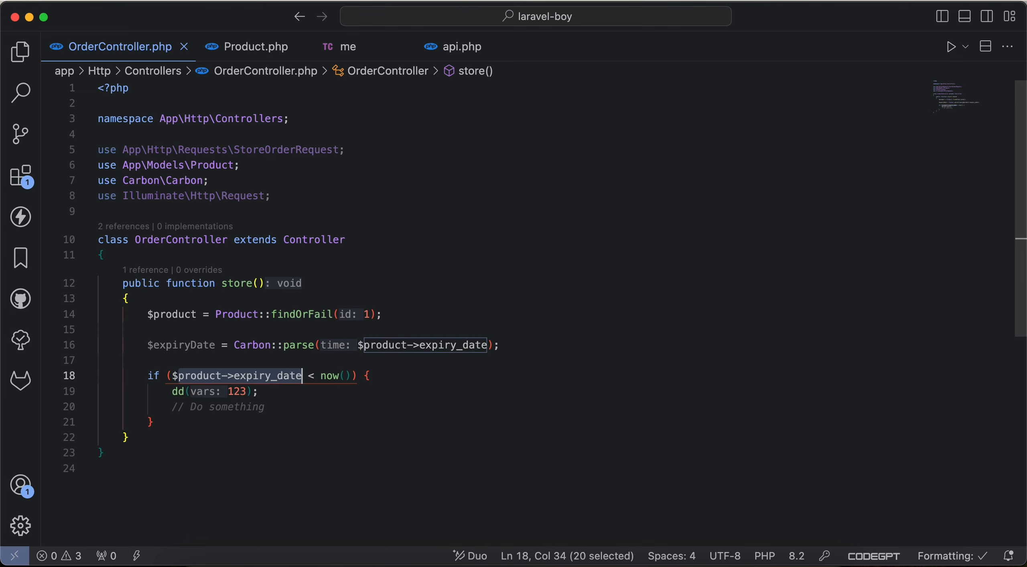
Make the condition $expiryDate->isBefore(now()) and confirm the request returns the 123 dump
type("$expiryDate->) {")
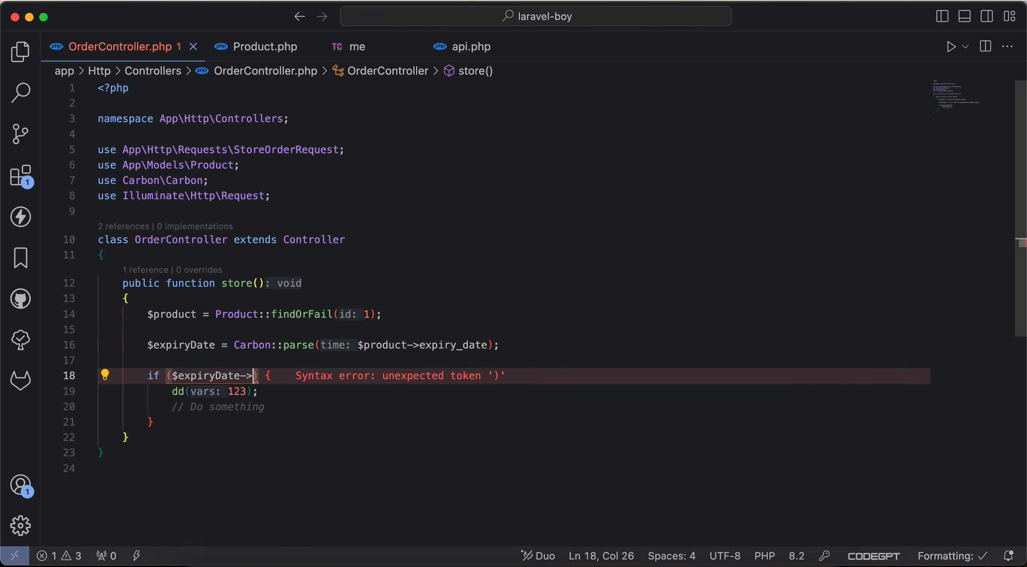
type("isBefore(now(")
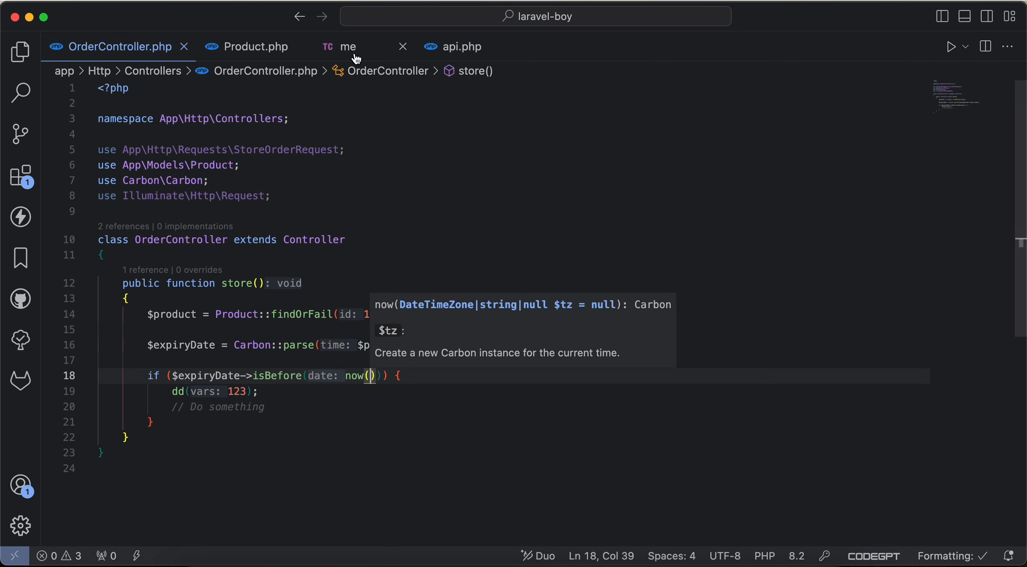
left_click(347, 47)
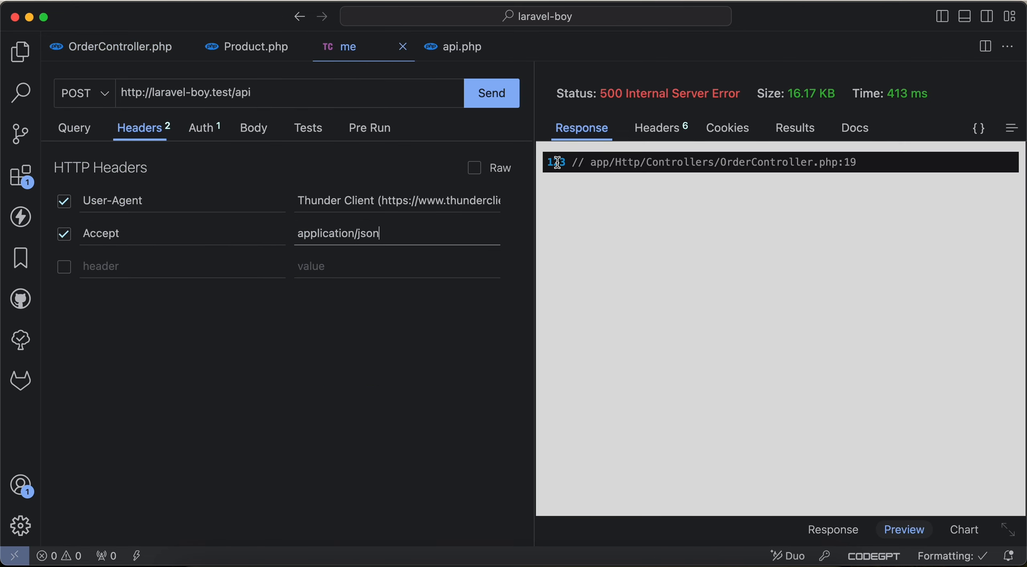
left_click(118, 47)
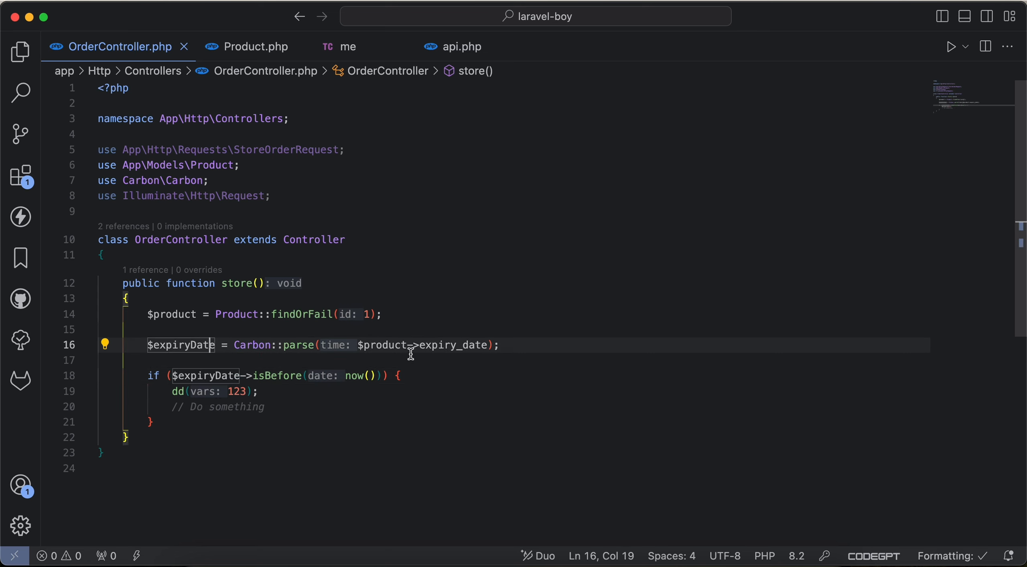
In Product.php add a casts() method returning ['expiry_date' => 'datetime']
left_click(257, 46)
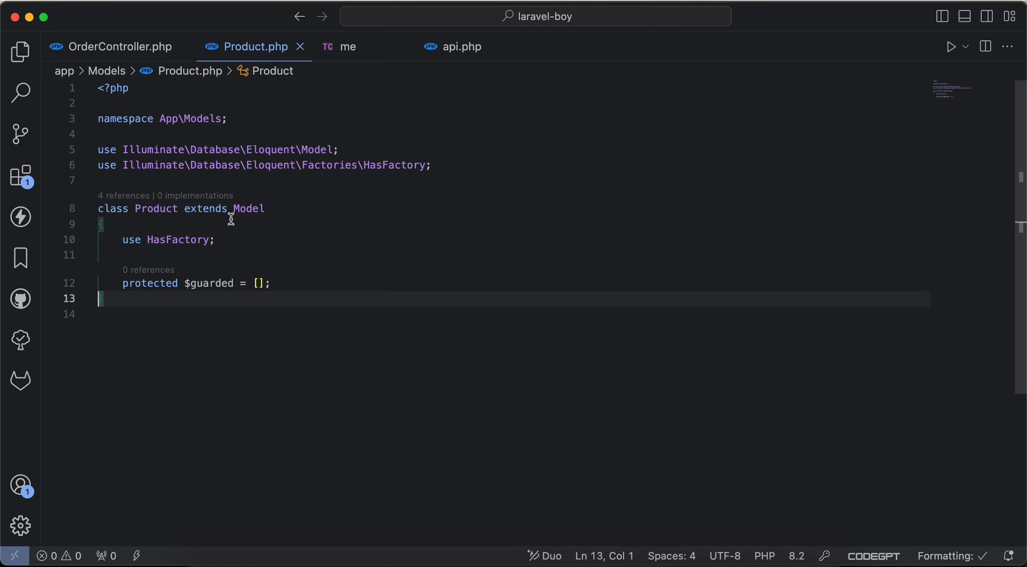
type("fi")
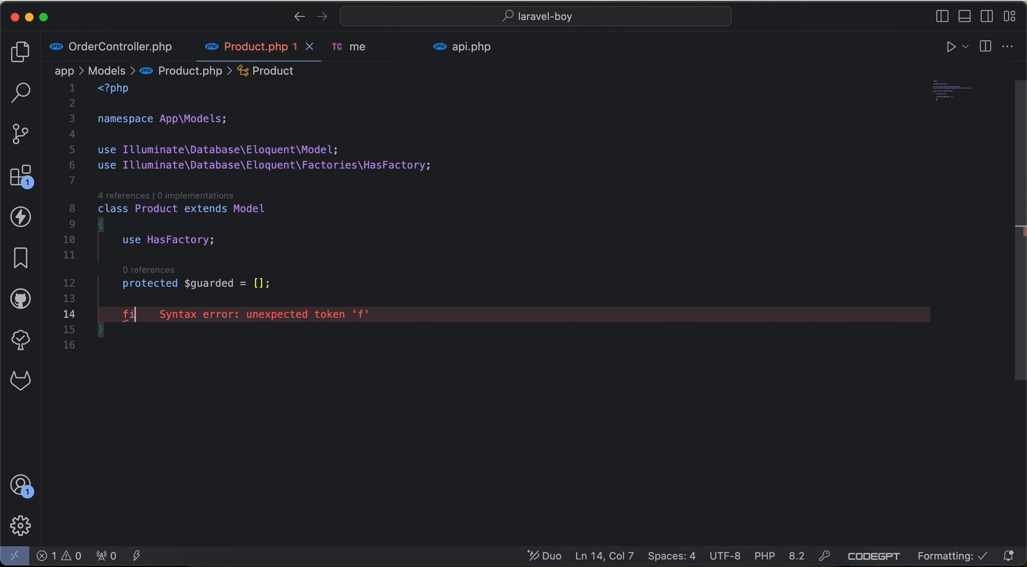
type("public function c($param): void{")
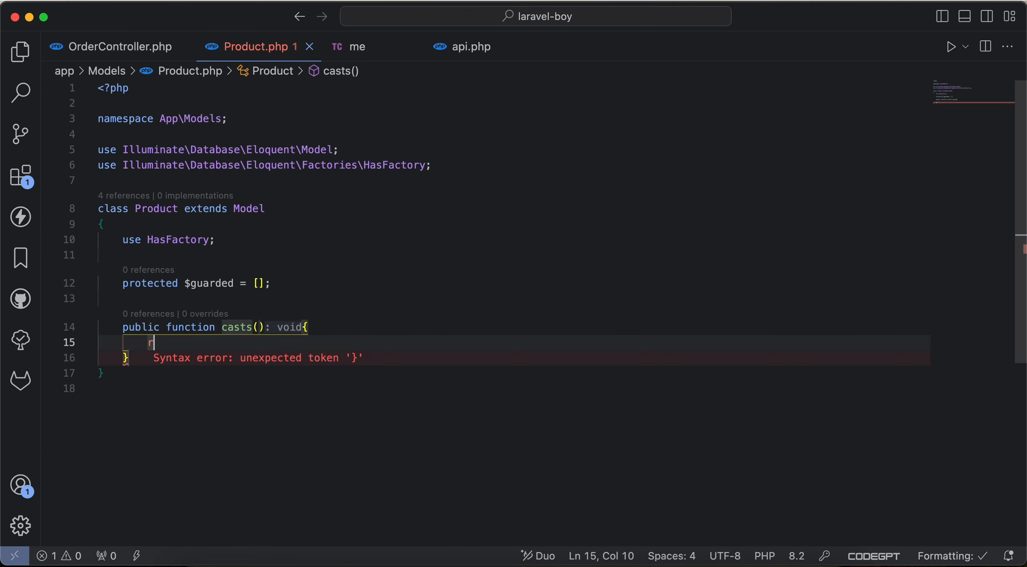
type("return [")
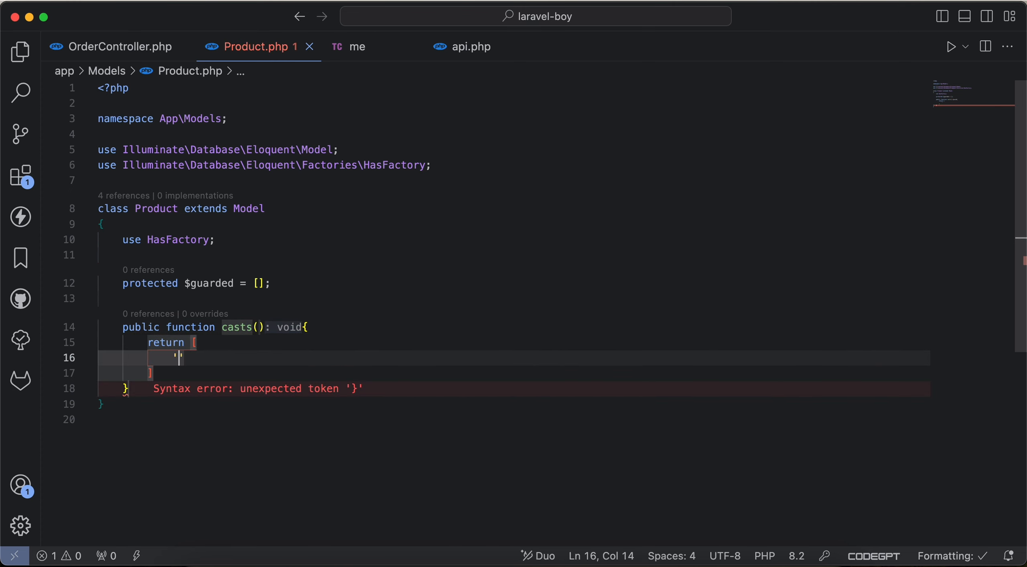
type("expir")
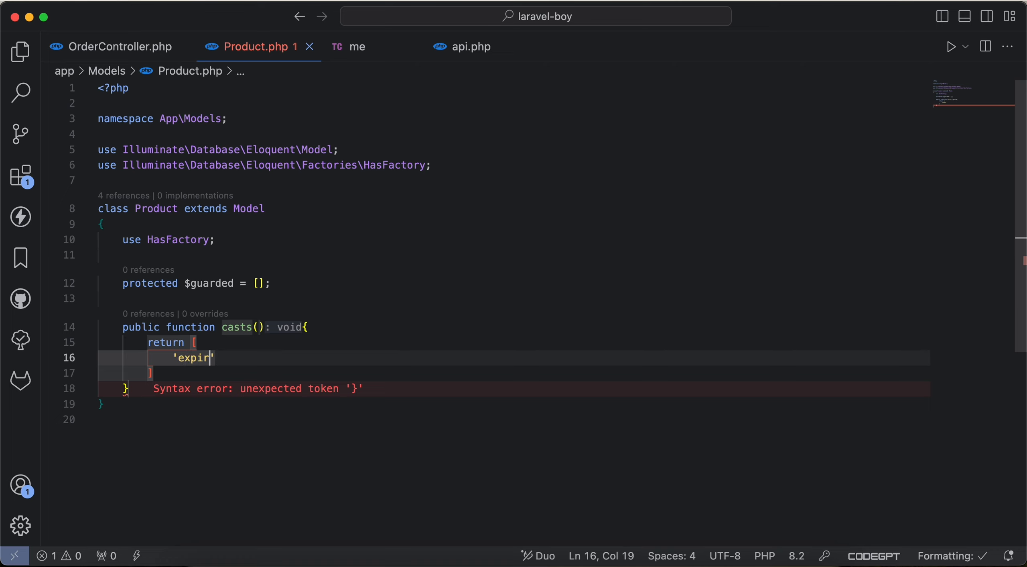
type("y_date' =>")
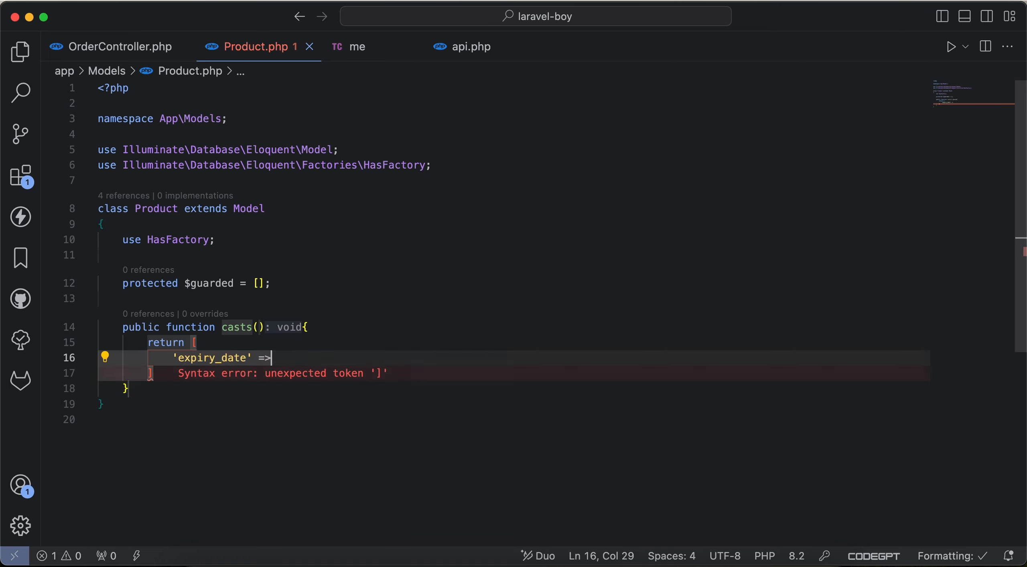
type("'datetime'")
left_click(154, 373)
type(";")
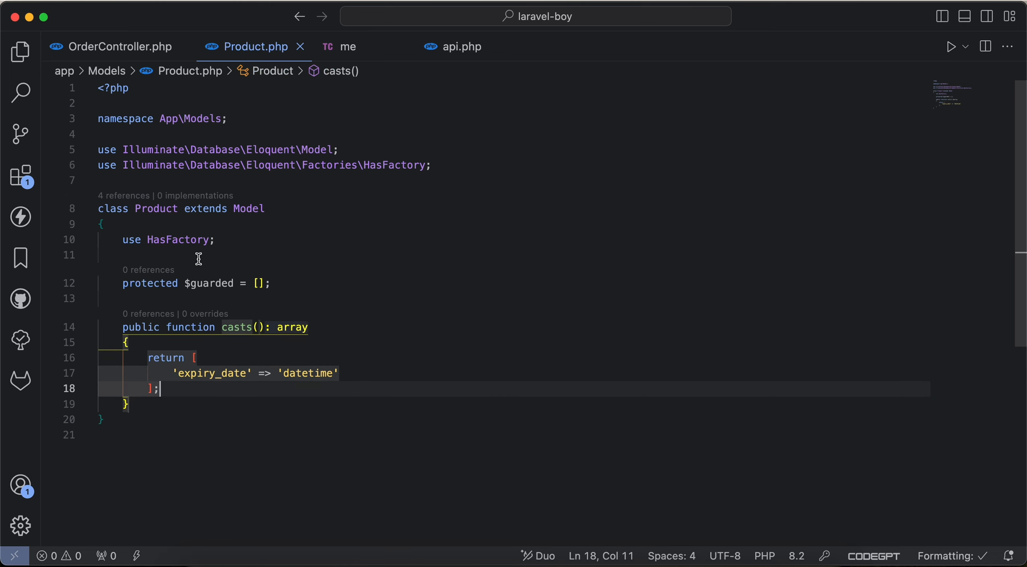
left_click(114, 47)
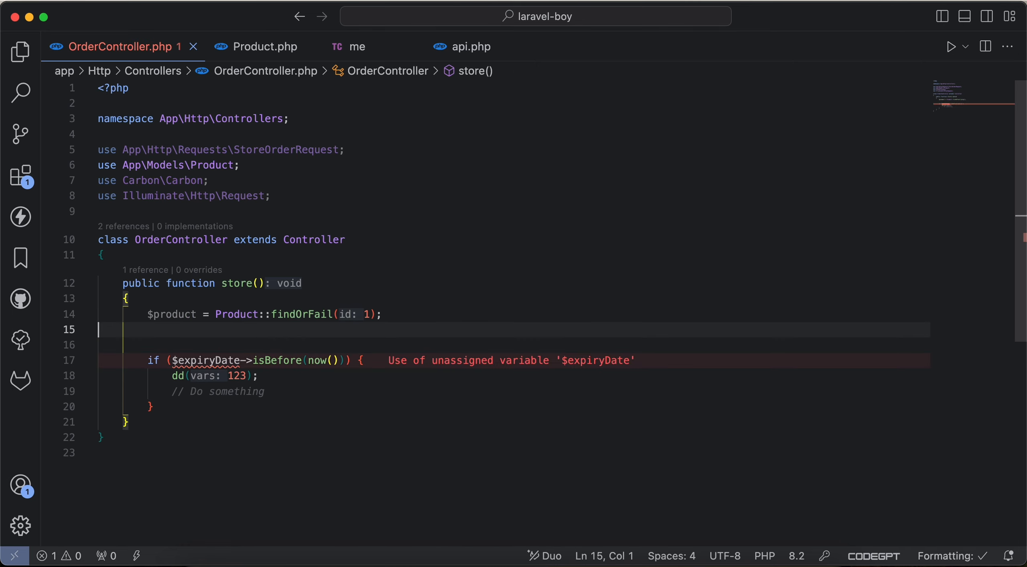
Dump $product->expiry_date in store() and confirm the response shows a Carbon date 2024-10-10
type("dd($")
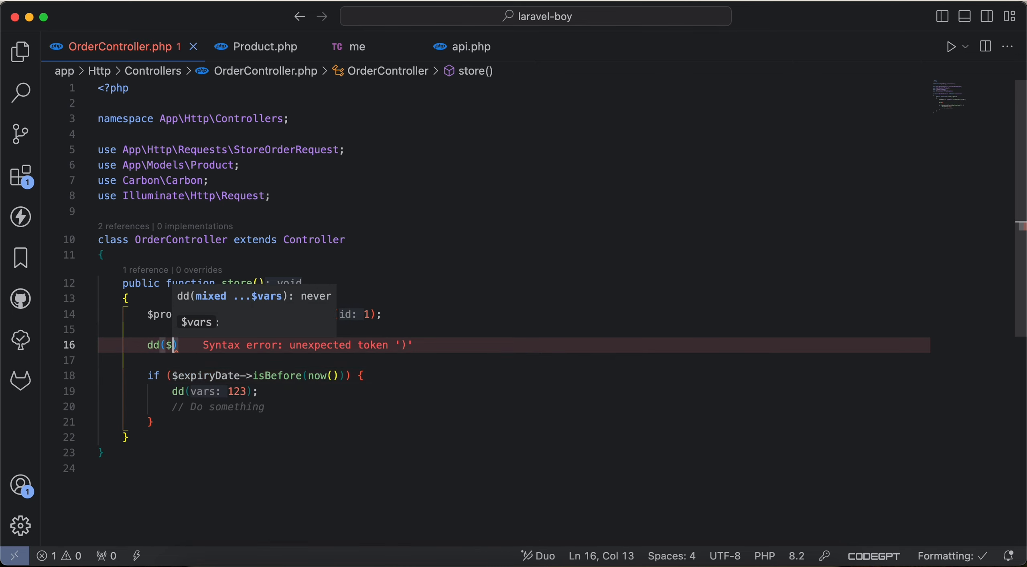
type("product->e")
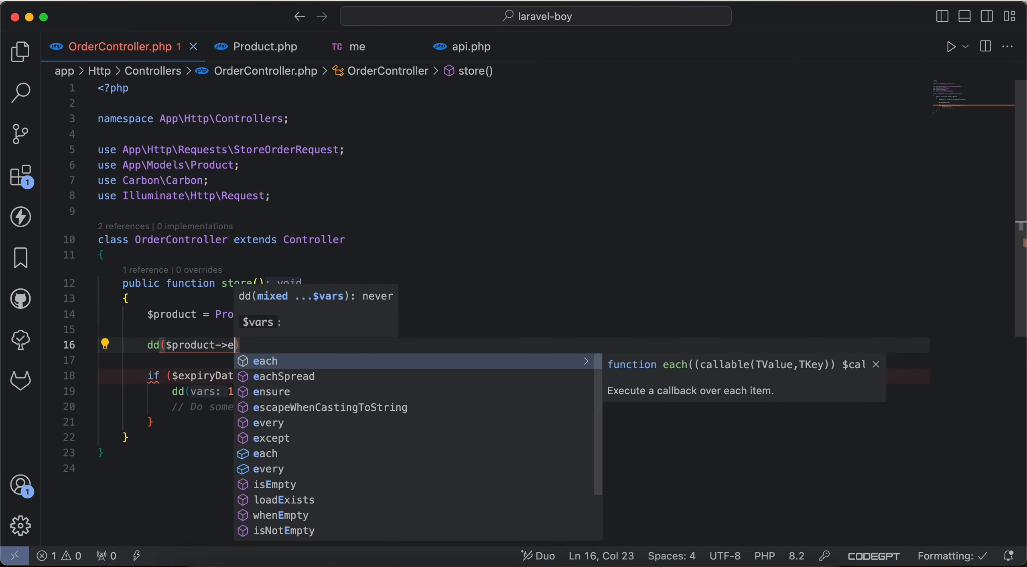
type("xpiry_dat")
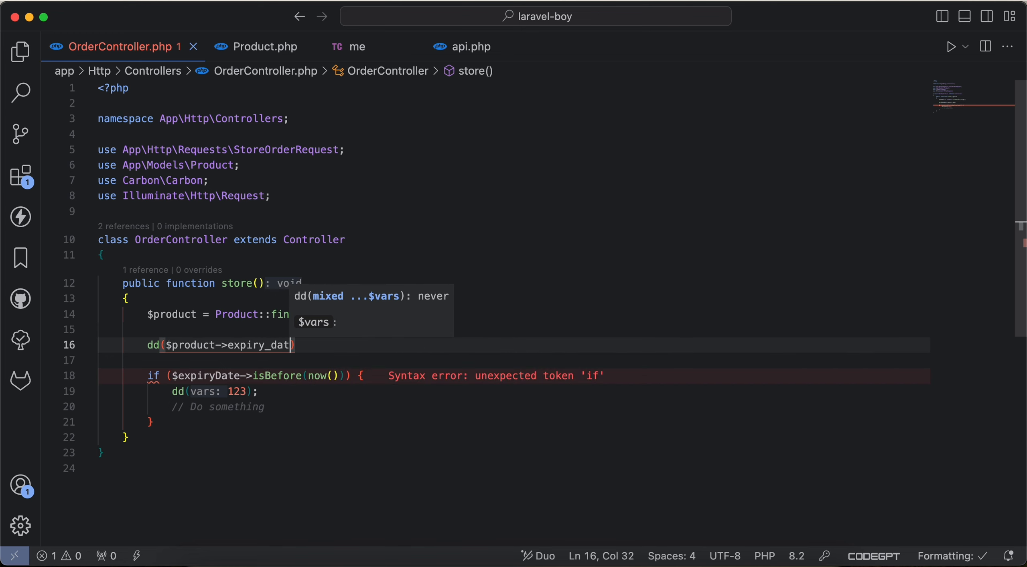
left_click(348, 47)
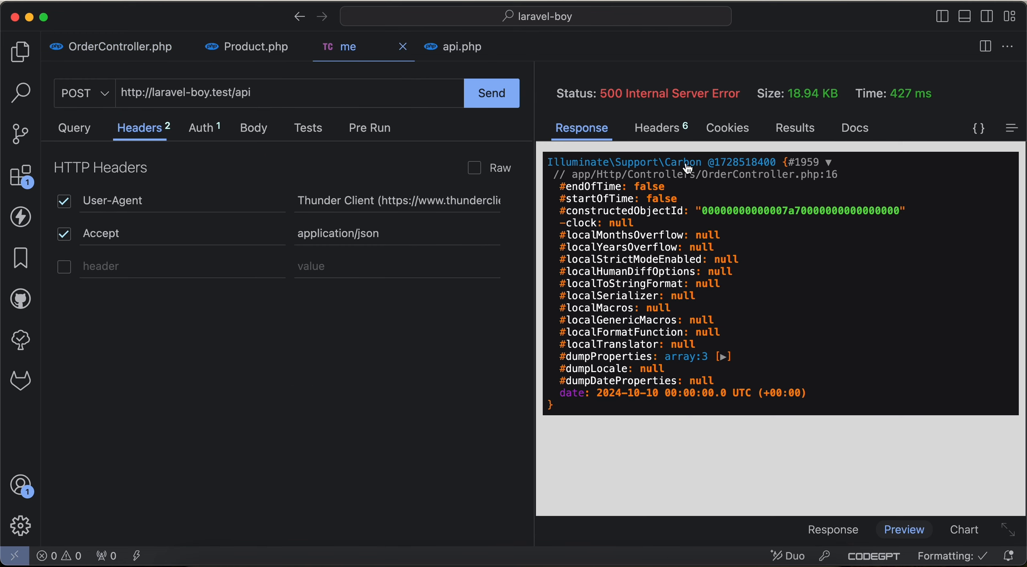
left_click(258, 46)
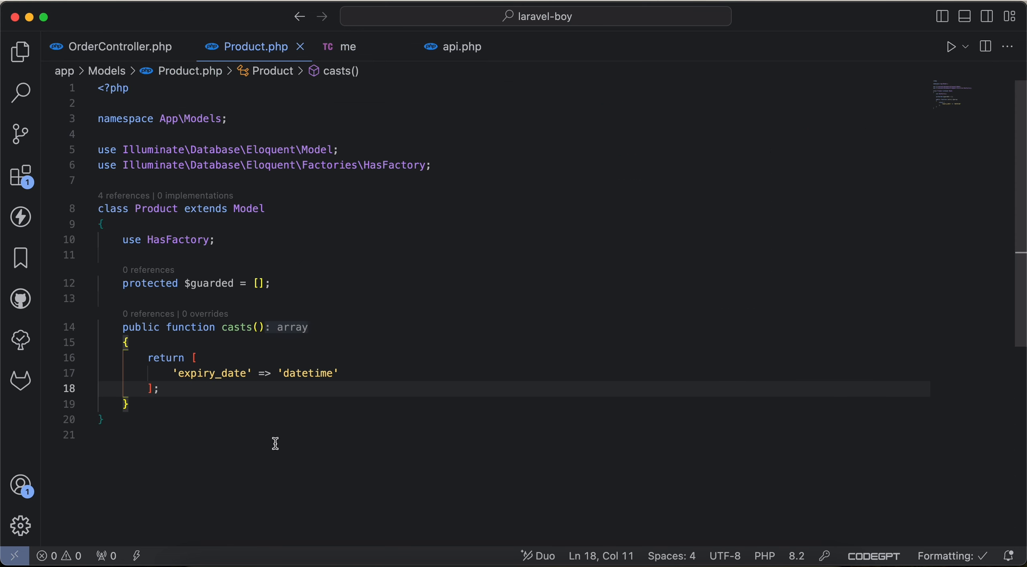
Change the condition to $product->expiry_date->isBefore(now()) and resend the request for the 123 dump
left_click(118, 46)
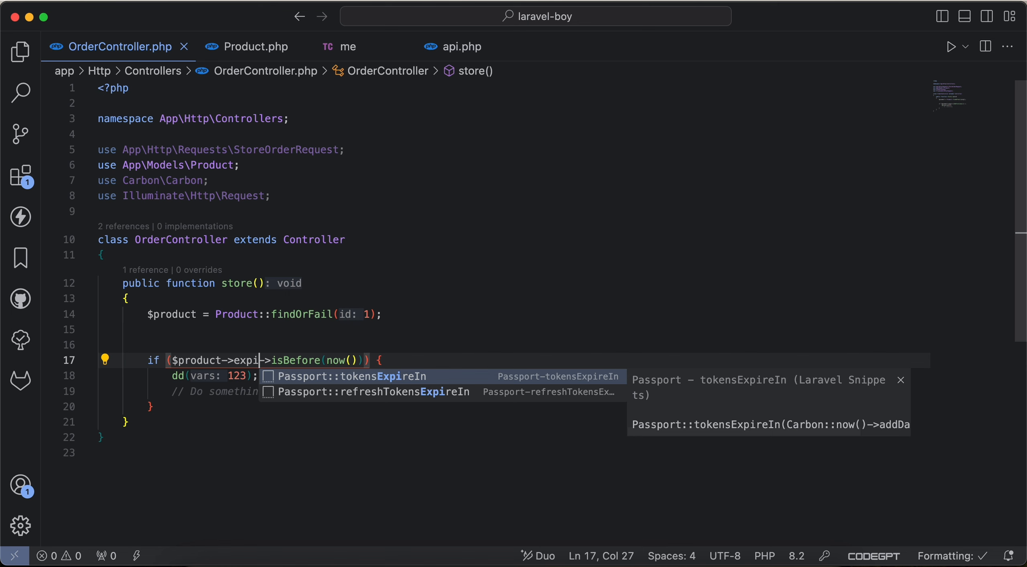
type("ry_date")
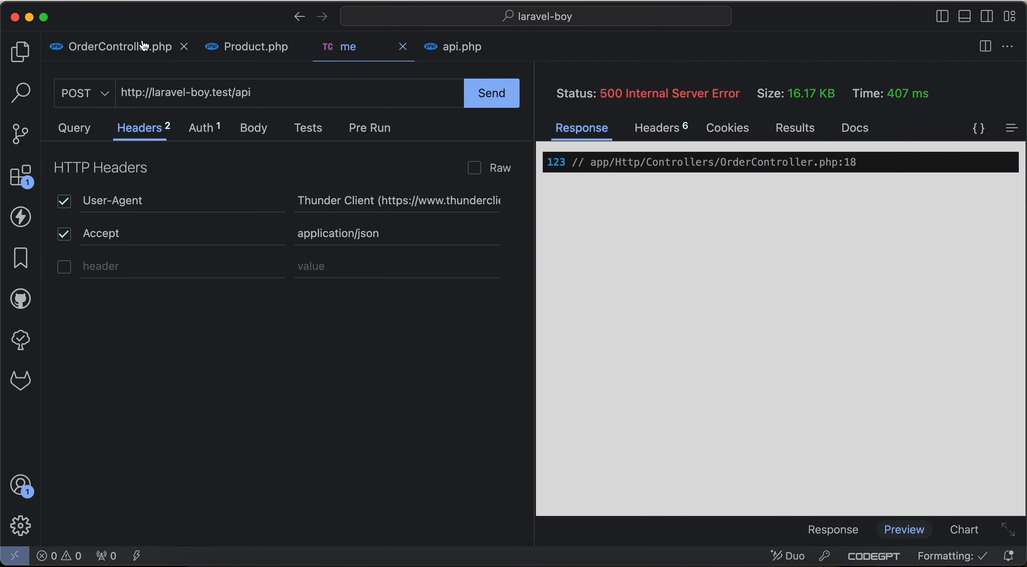
left_click(114, 46)
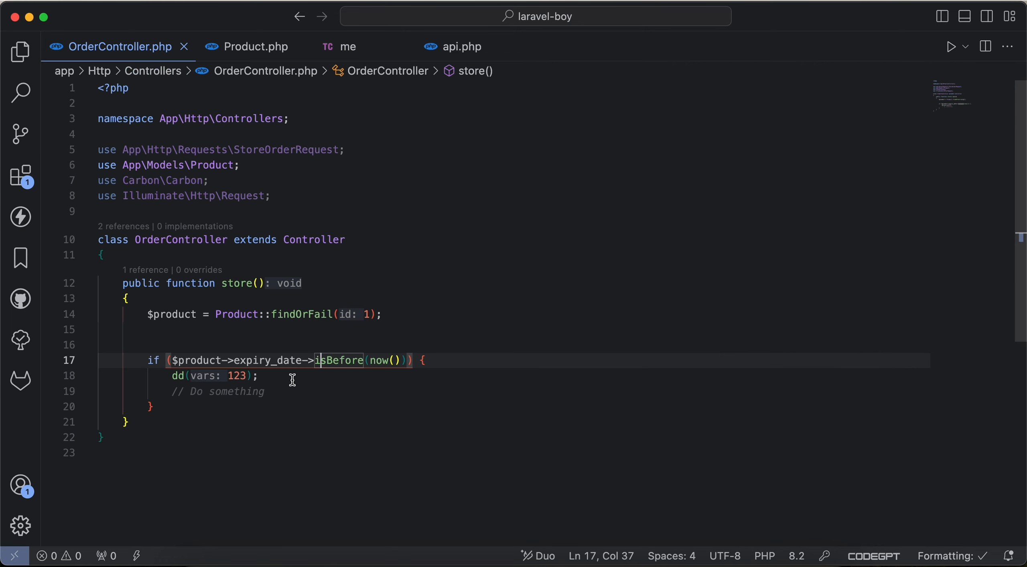